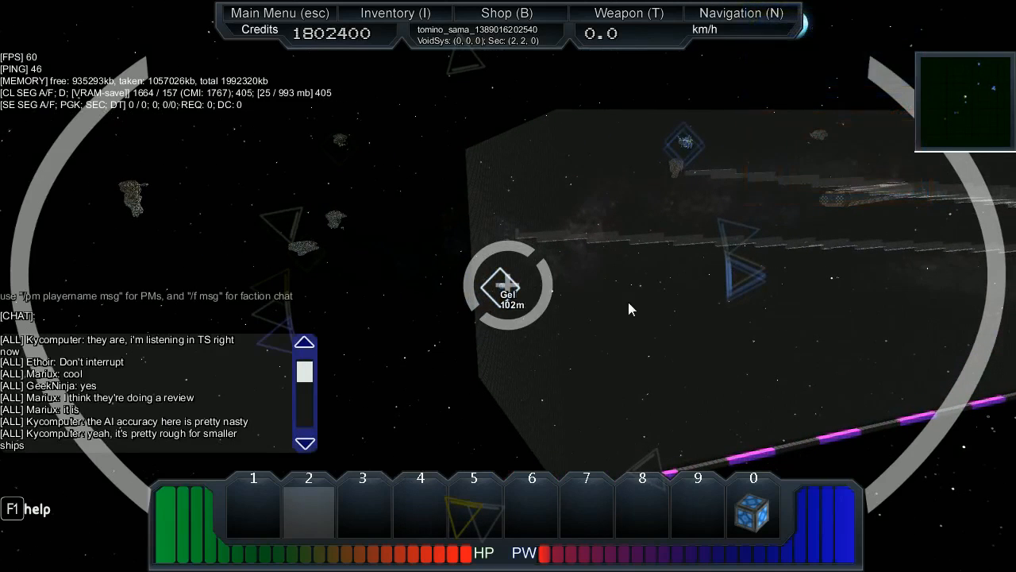
- Write the admin command start_ship_ai -1 in the chat line without sending it
{"action": "type", "text": "start"}
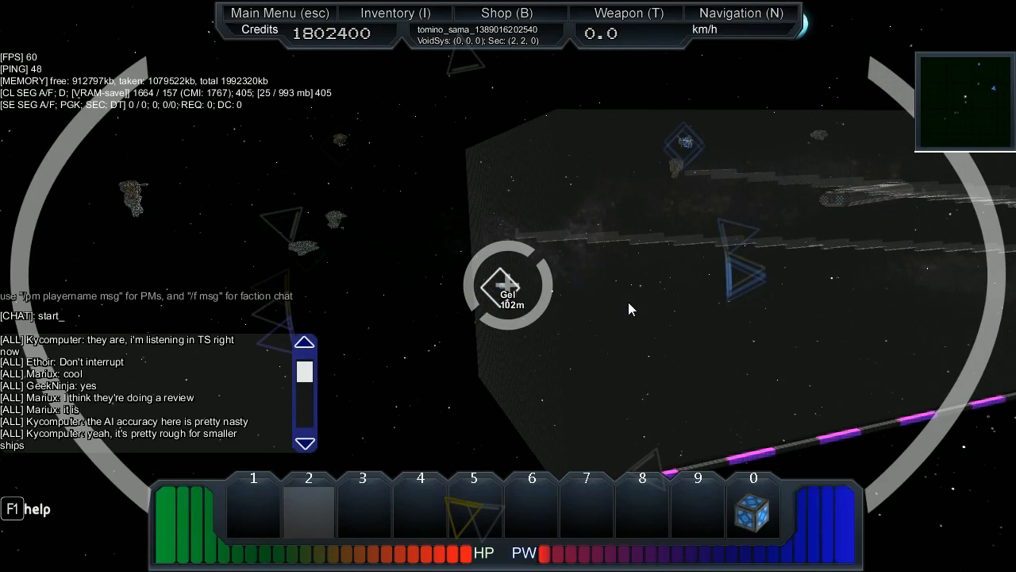
{"action": "type", "text": "ship_ai -1"}
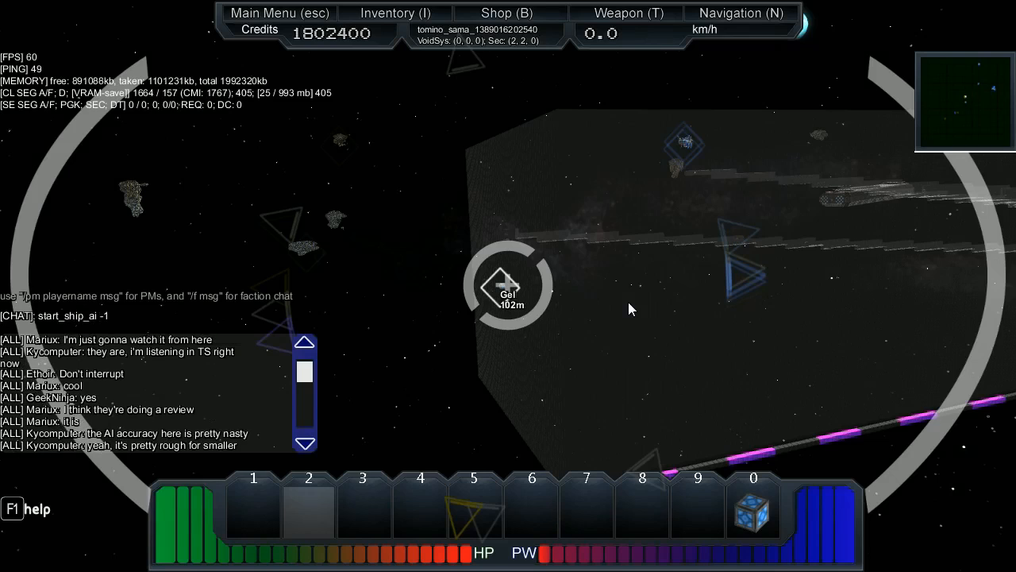
{"action": "mouse_move", "coordinate": [597, 242]}
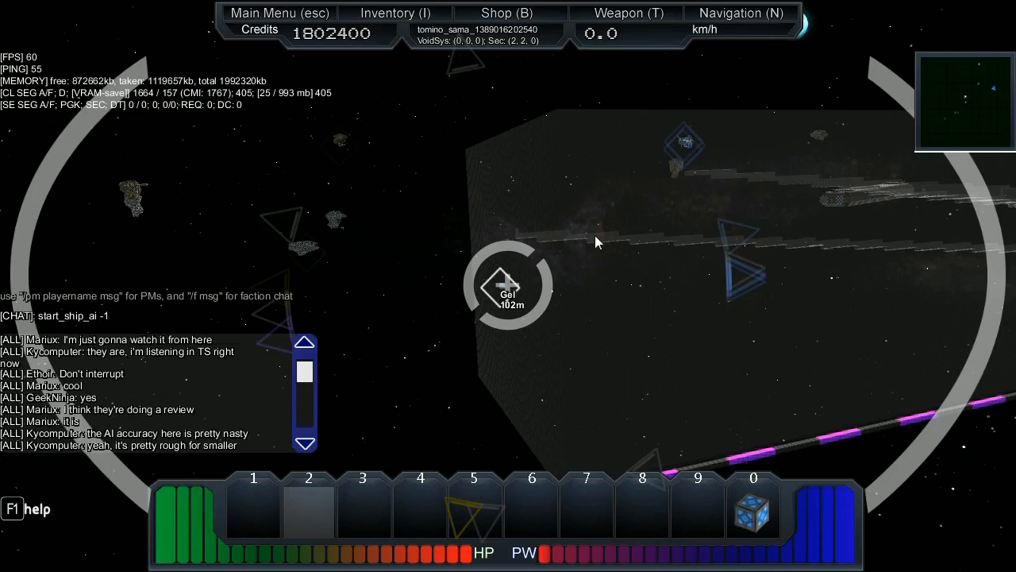
{"action": "mouse_move", "coordinate": [375, 258]}
{"action": "type", "text": "g"}
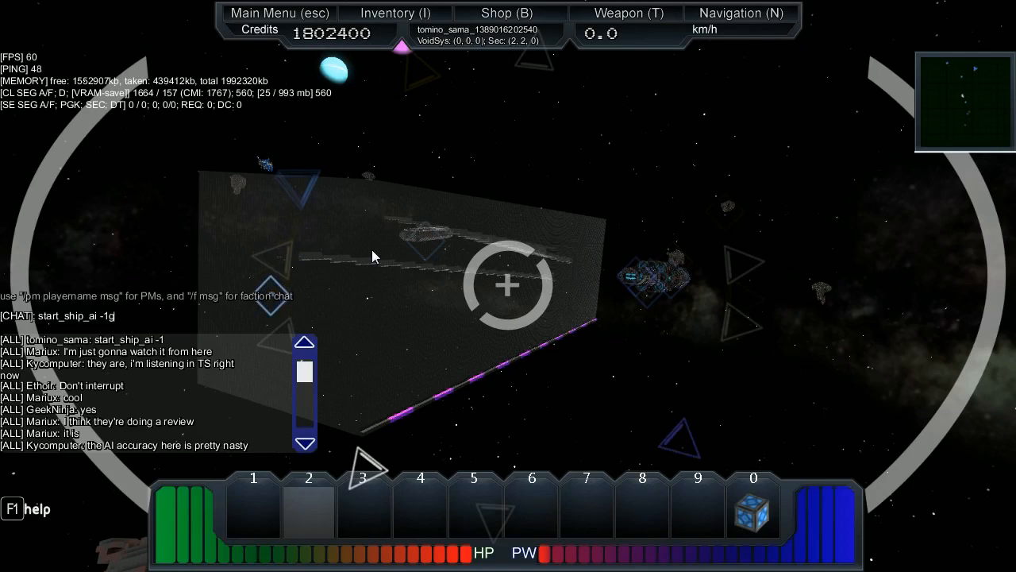
- Send start_ship_ai -1 so the server activates the ship's AI with faction -1
{"action": "key", "text": "enter"}
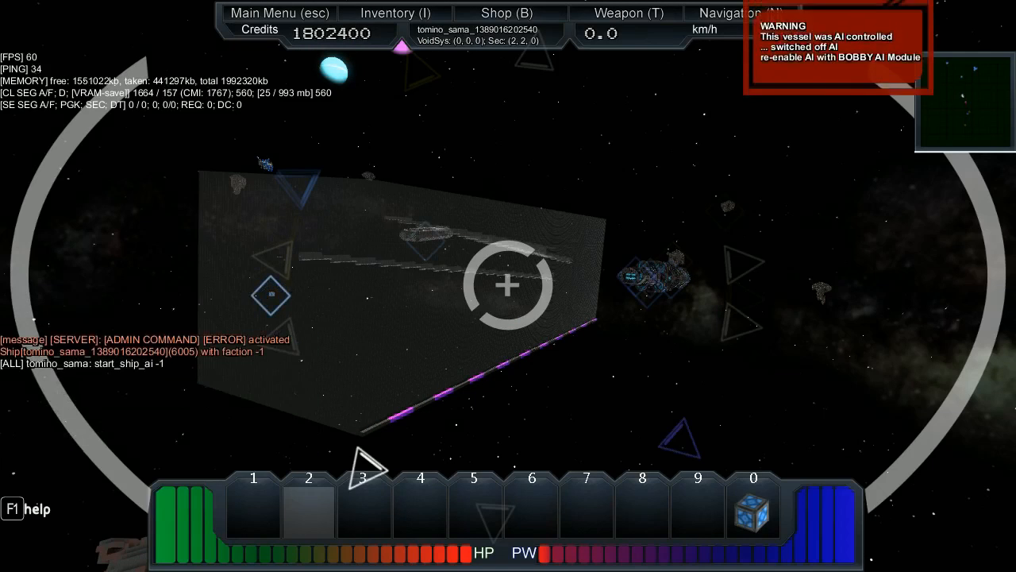